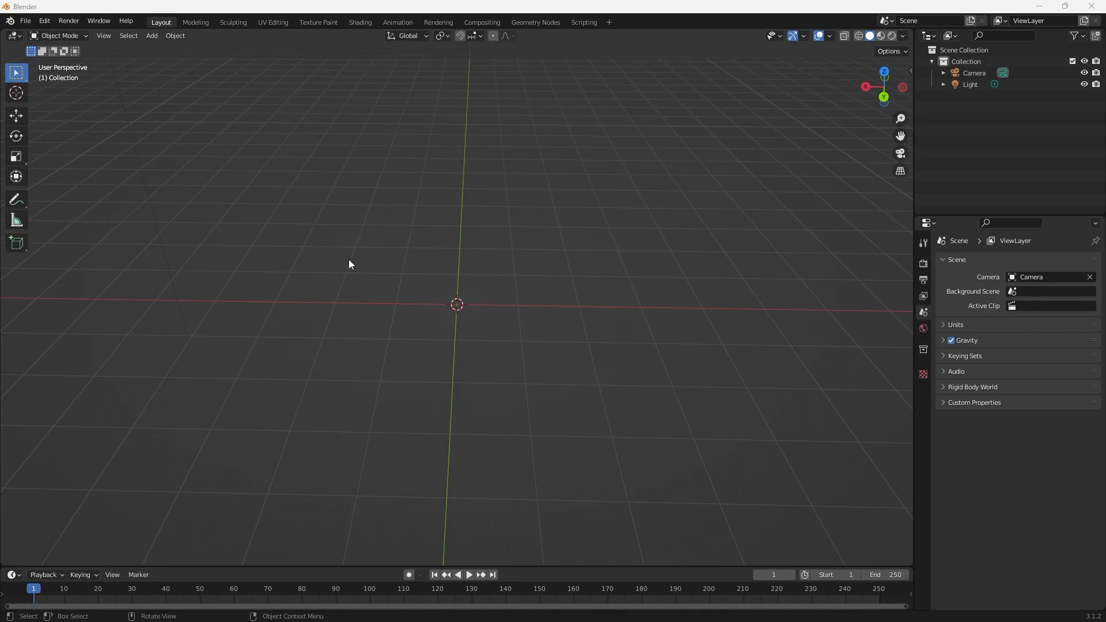
{"action": "mouse_move", "coordinate": [498, 336]}
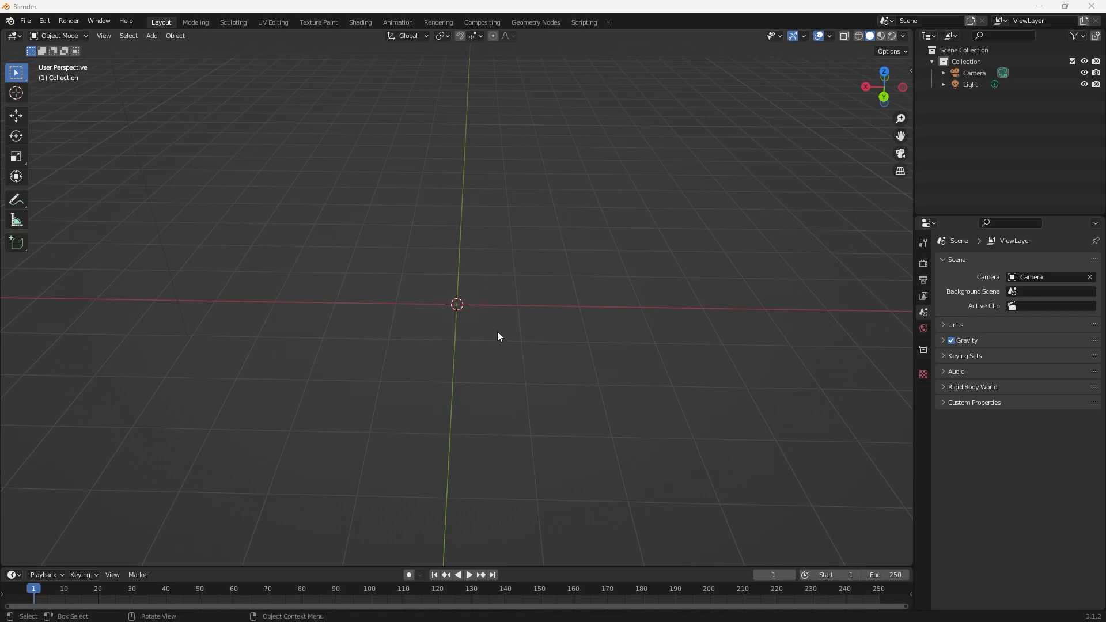
{"action": "mouse_move", "coordinate": [550, 298]}
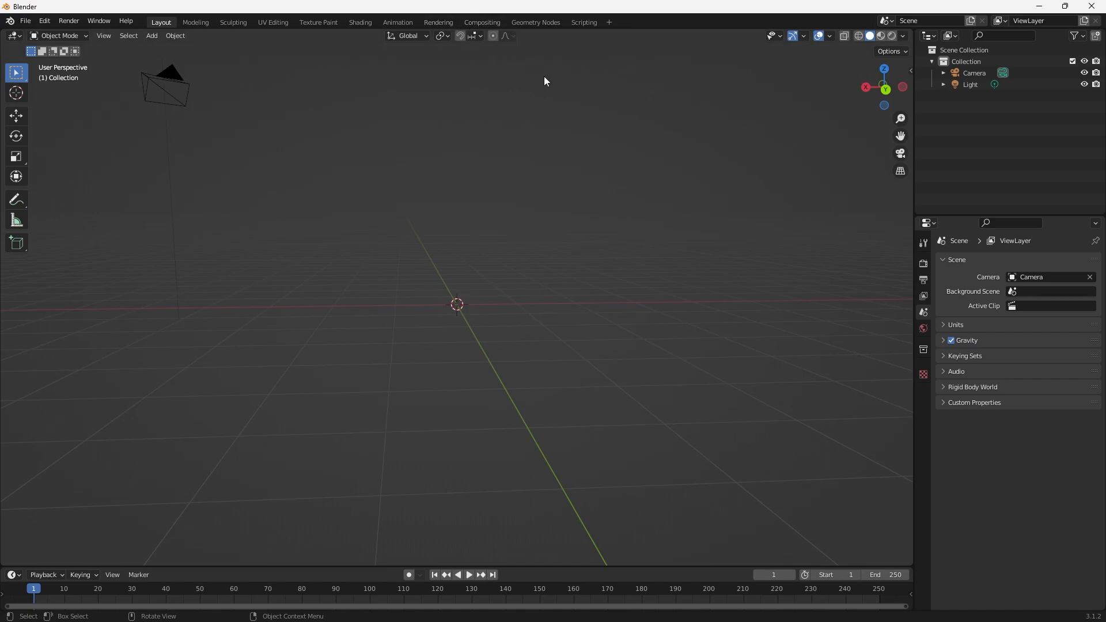
{"action": "mouse_move", "coordinate": [414, 285]}
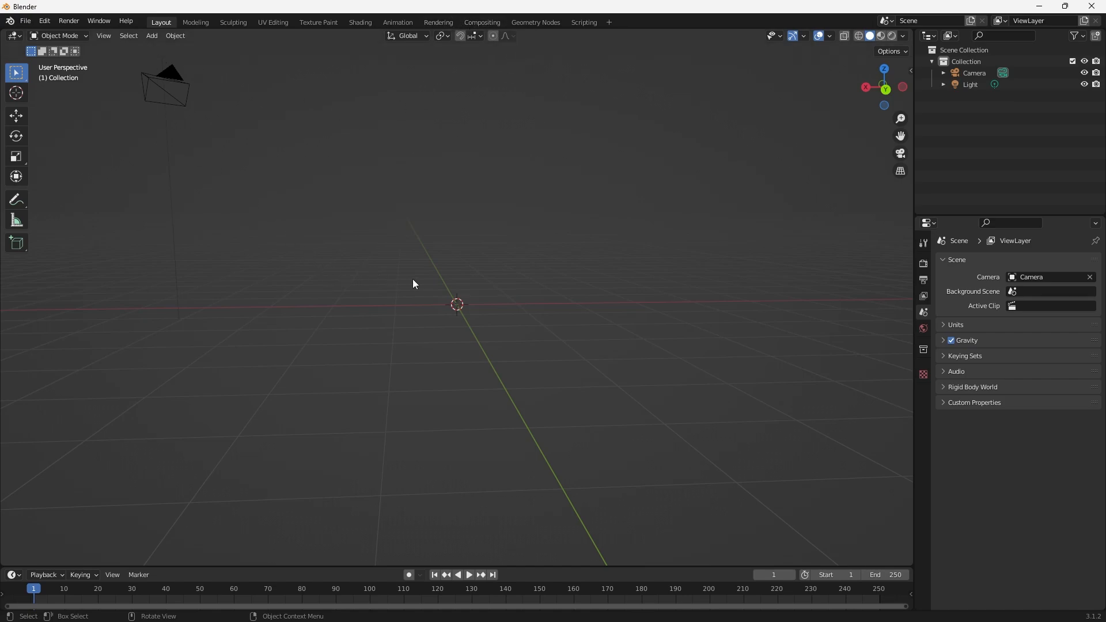
{"action": "mouse_move", "coordinate": [84, 35]}
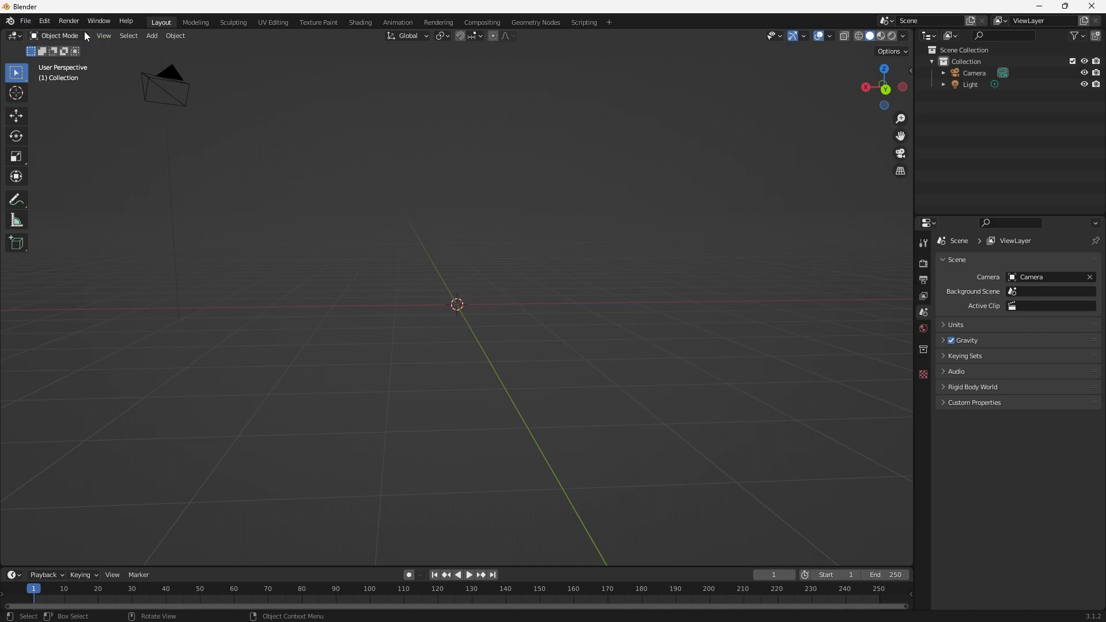
{"action": "mouse_move", "coordinate": [82, 43]}
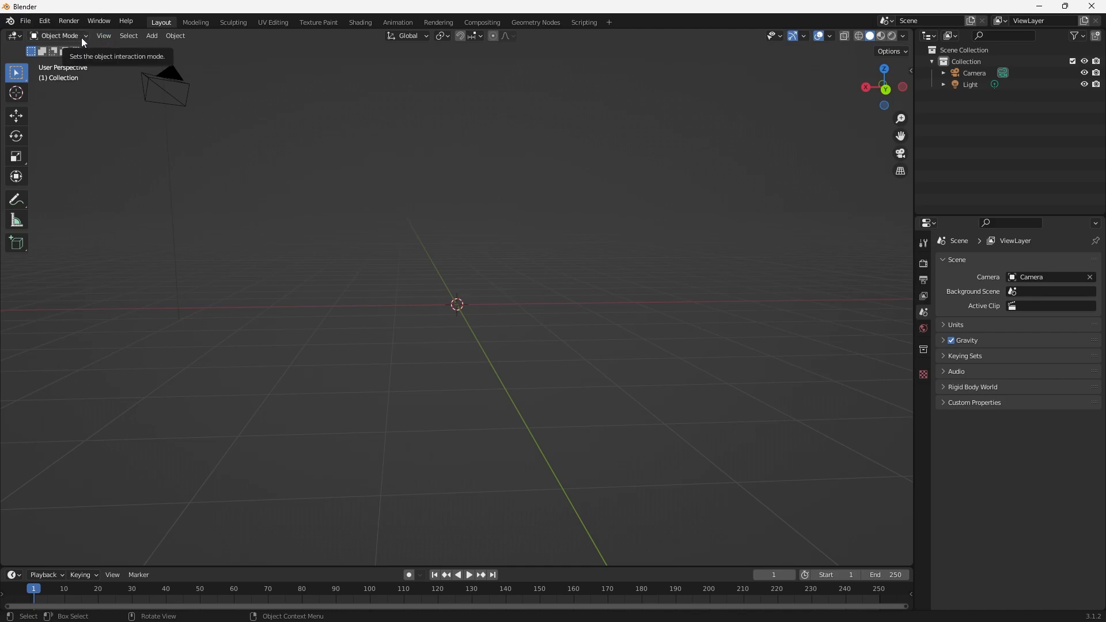
Add a cube and switch it into Edit Mode with the whole mesh selected.
{"action": "left_click", "coordinate": [151, 35]}
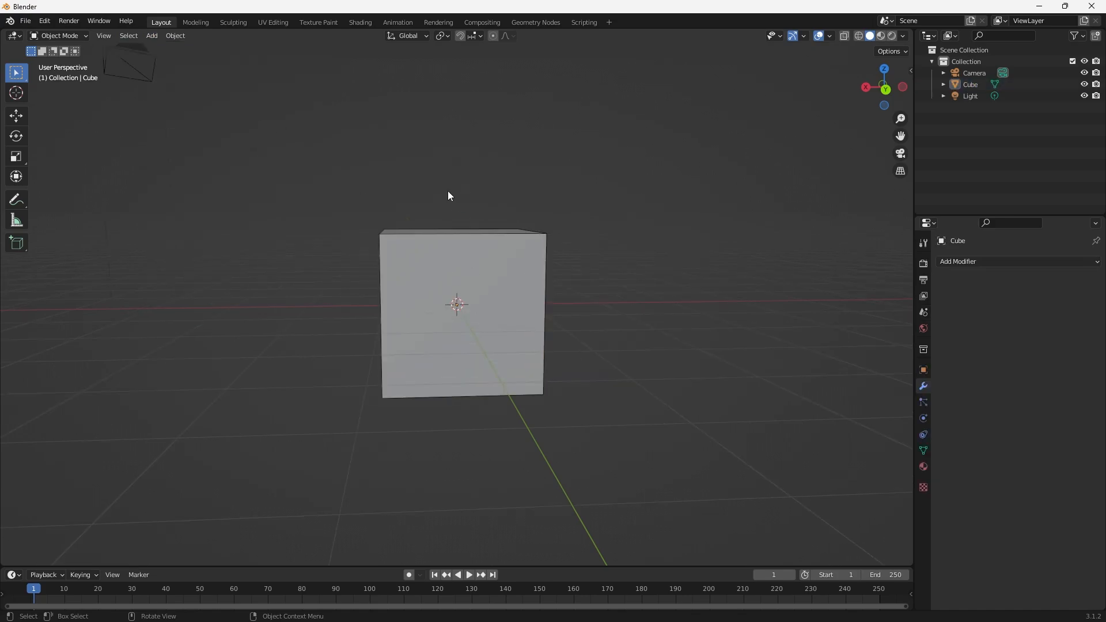
{"action": "left_click", "coordinate": [58, 36]}
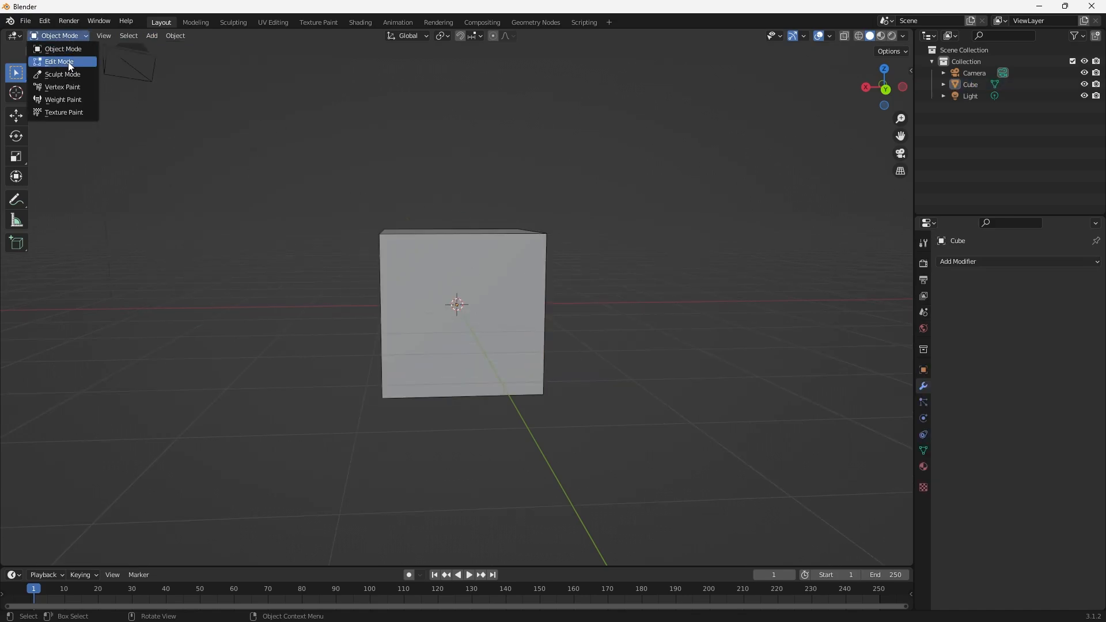
{"action": "left_click", "coordinate": [59, 61]}
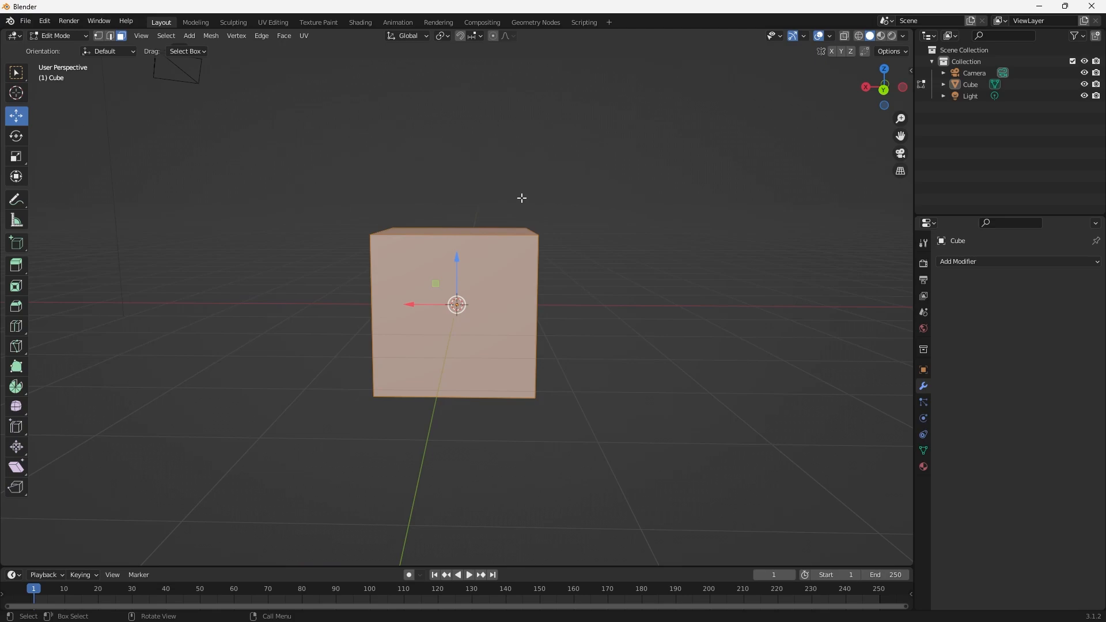
{"action": "mouse_move", "coordinate": [55, 271]}
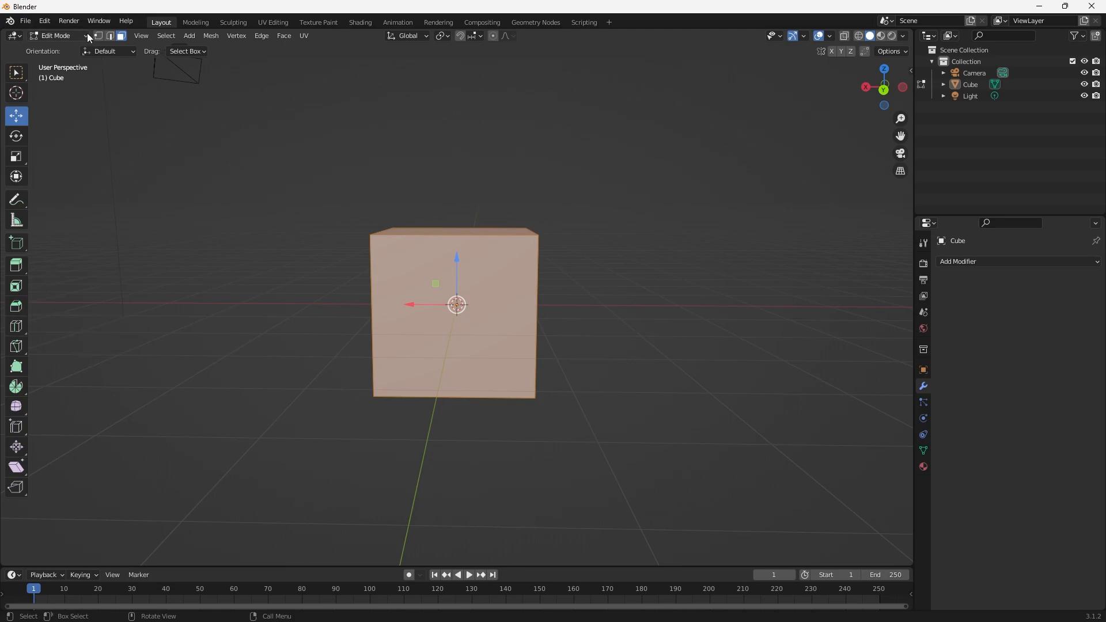
Activate the Loop Cut tool on the cube, set to a single cut.
{"action": "left_click", "coordinate": [15, 327]}
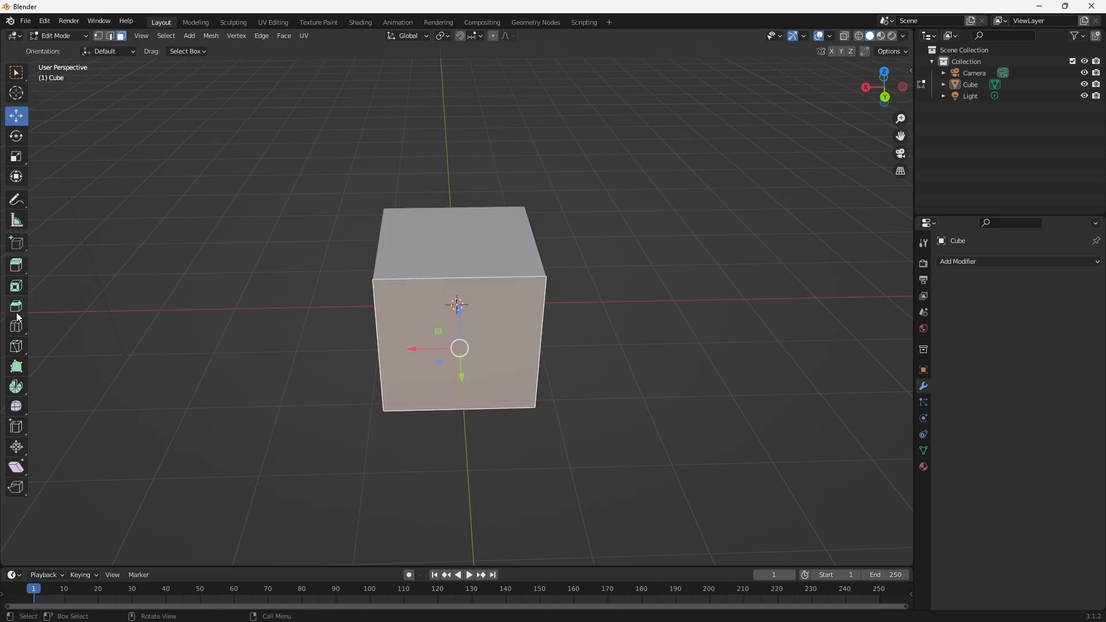
{"action": "left_click", "coordinate": [15, 325]}
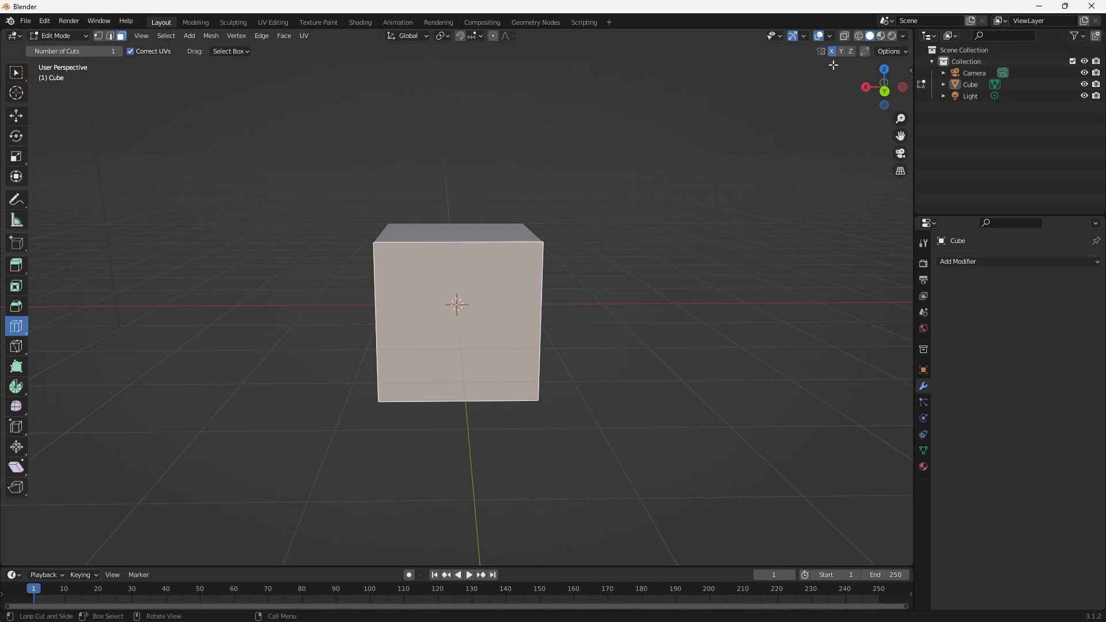
{"action": "mouse_move", "coordinate": [643, 206]}
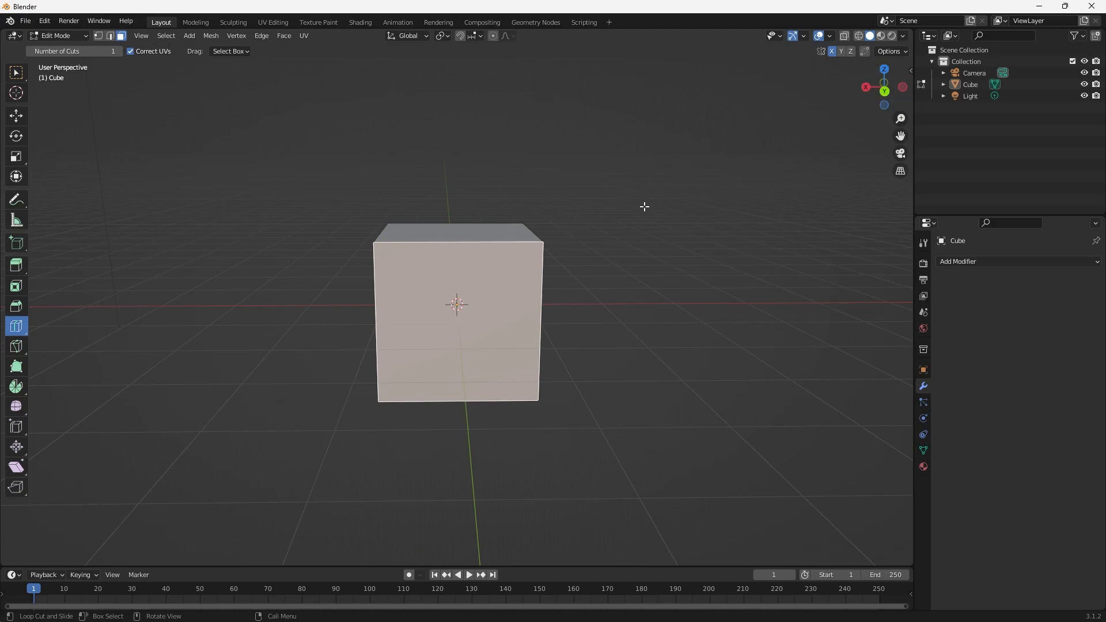
Cut a vertical edge loop through the cube and slide it toward the left side.
{"action": "left_click_drag", "start_coordinate": [645, 206], "coordinate": [531, 194]}
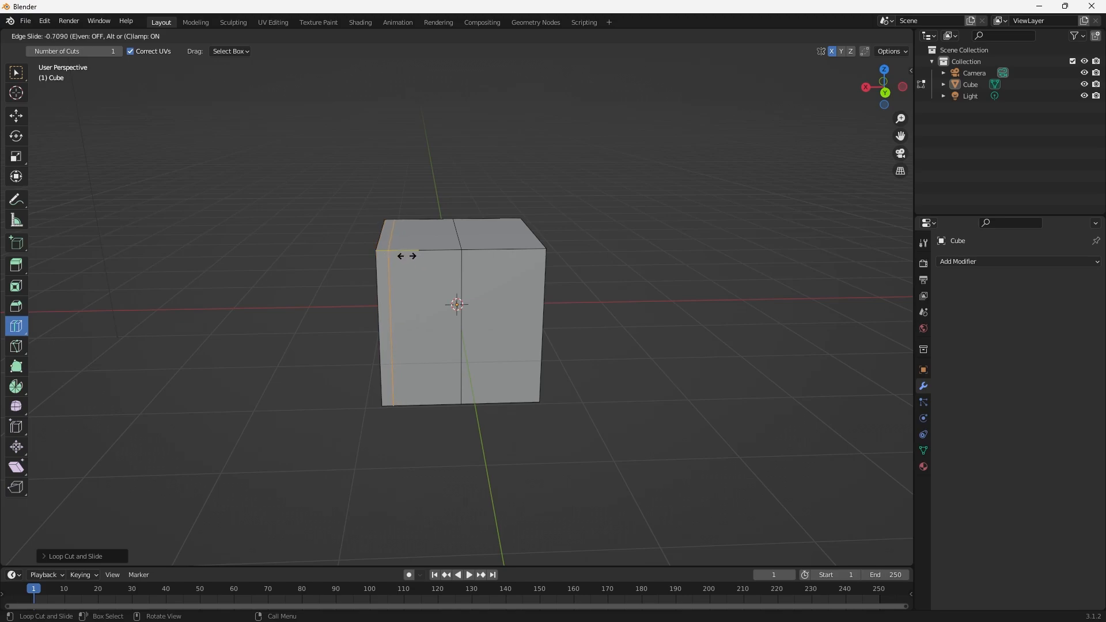
{"action": "mouse_move", "coordinate": [406, 256]}
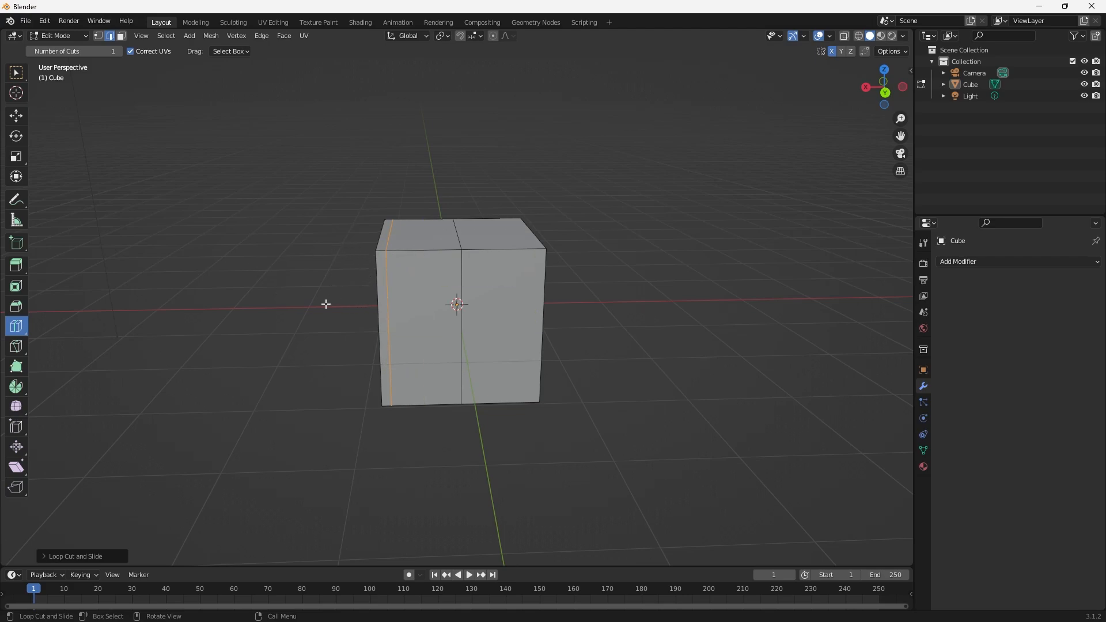
{"action": "mouse_move", "coordinate": [275, 322]}
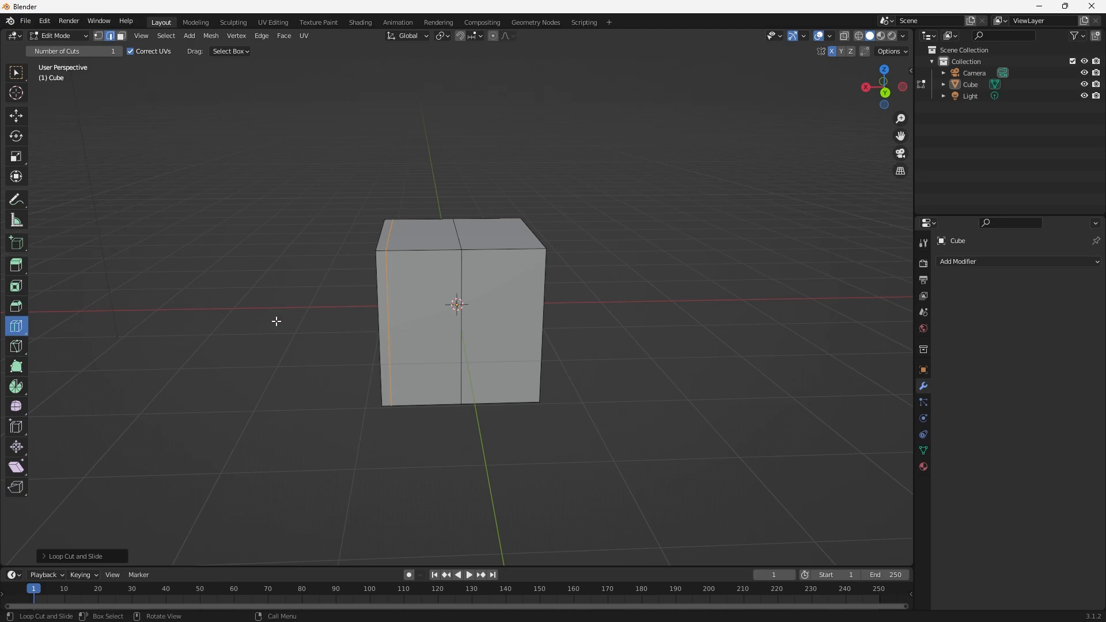
{"action": "mouse_move", "coordinate": [325, 242]}
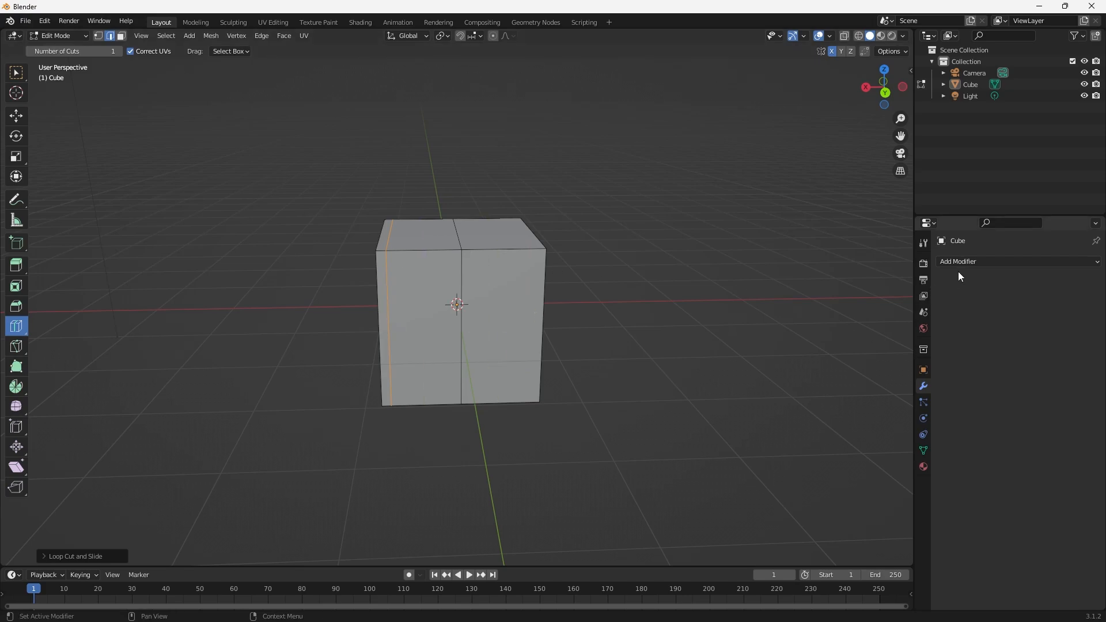
{"action": "mouse_move", "coordinate": [924, 378]}
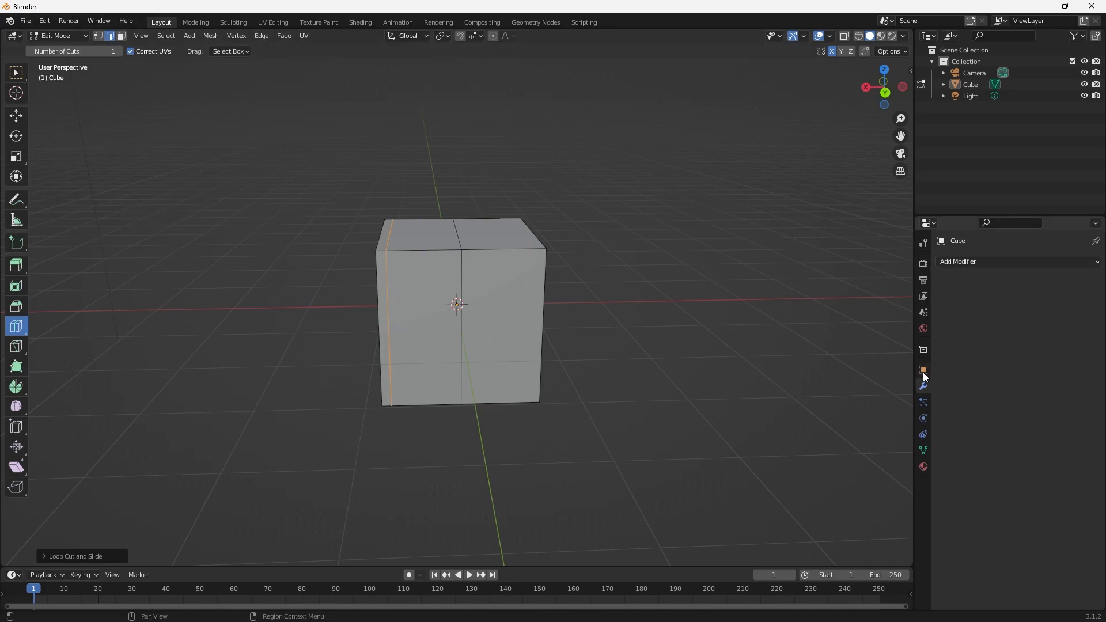
{"action": "mouse_move", "coordinate": [923, 386]}
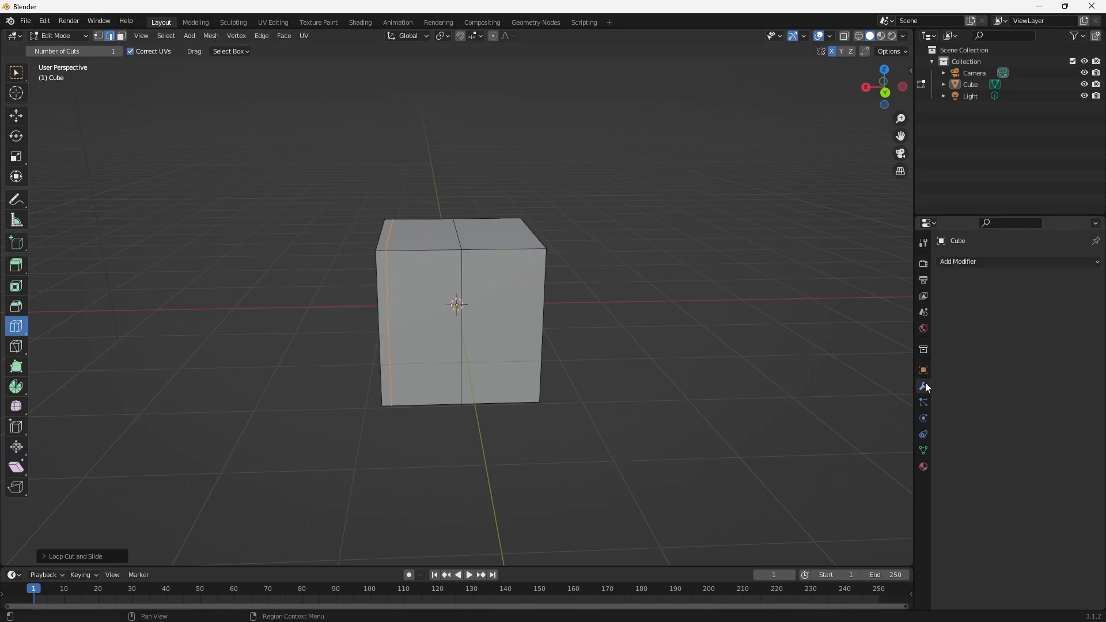
Add a Mirror modifier on axis X with Bisect X enabled.
{"action": "left_click", "coordinate": [923, 386]}
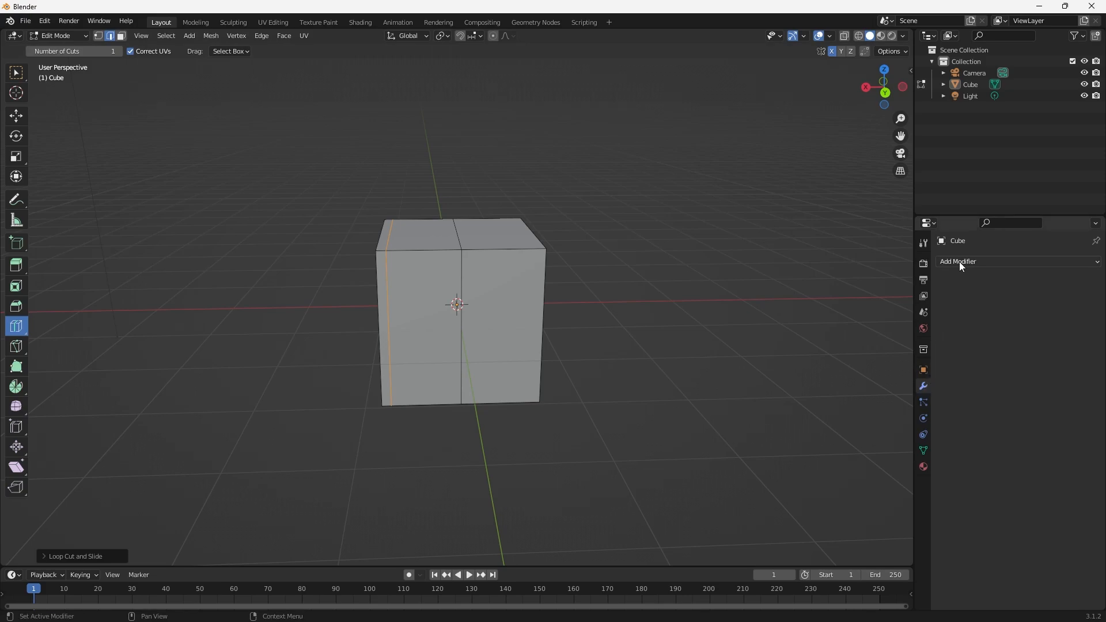
{"action": "left_click", "coordinate": [958, 261]}
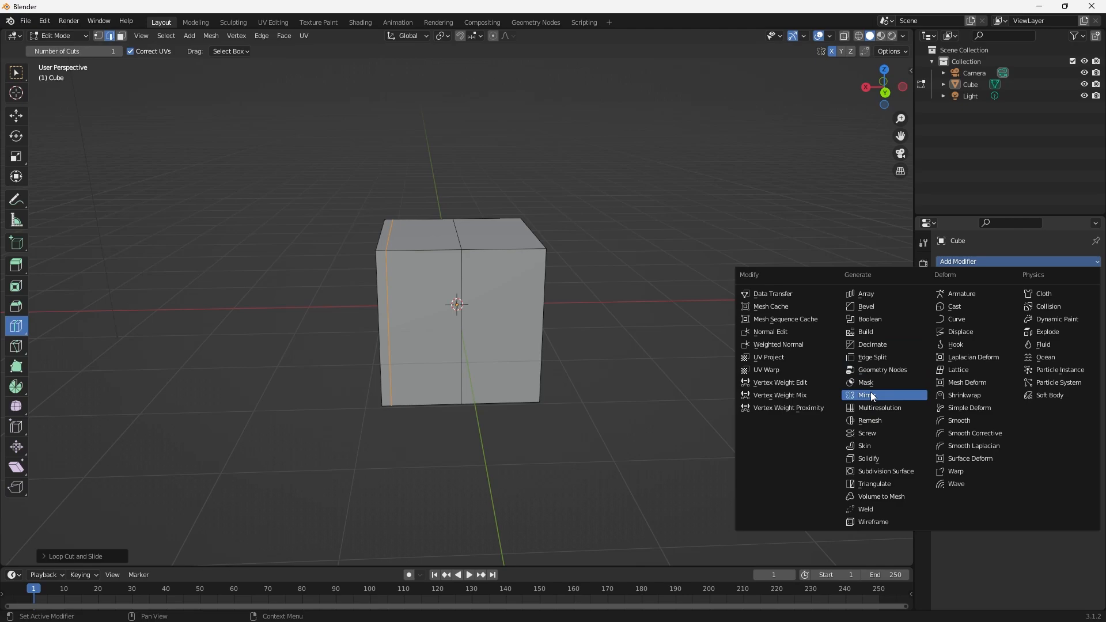
{"action": "left_click", "coordinate": [866, 394]}
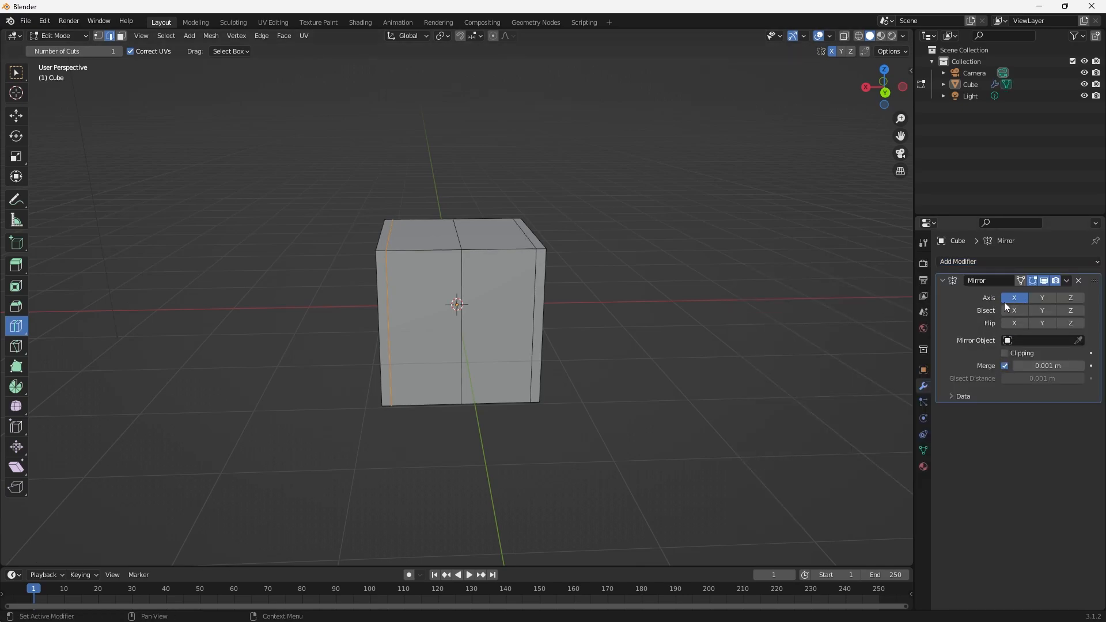
{"action": "mouse_move", "coordinate": [1005, 305]}
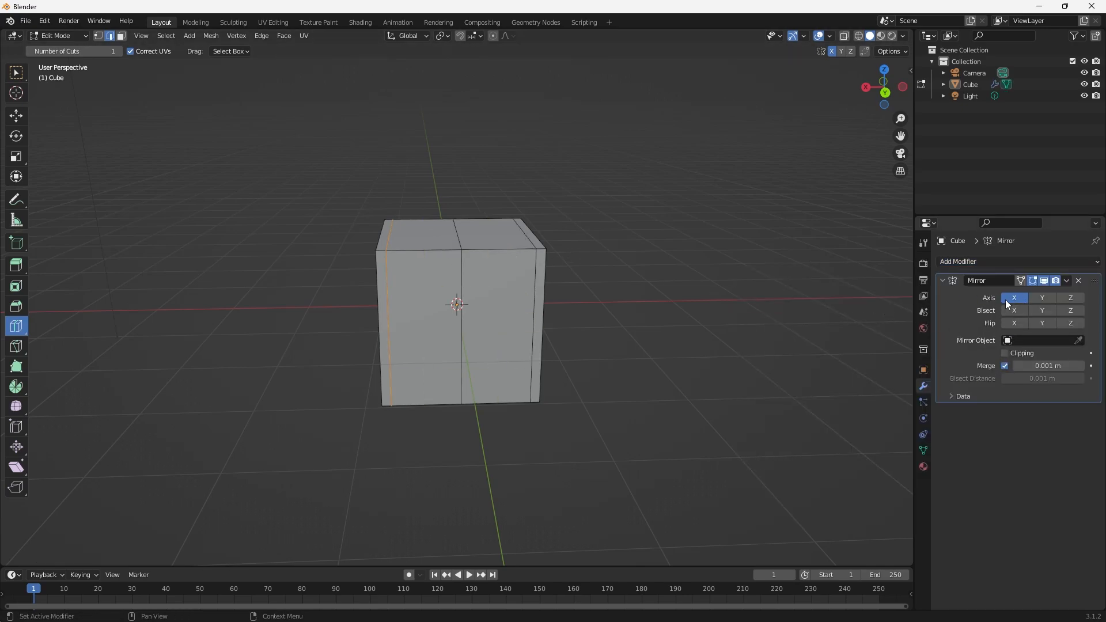
{"action": "mouse_move", "coordinate": [1024, 301]}
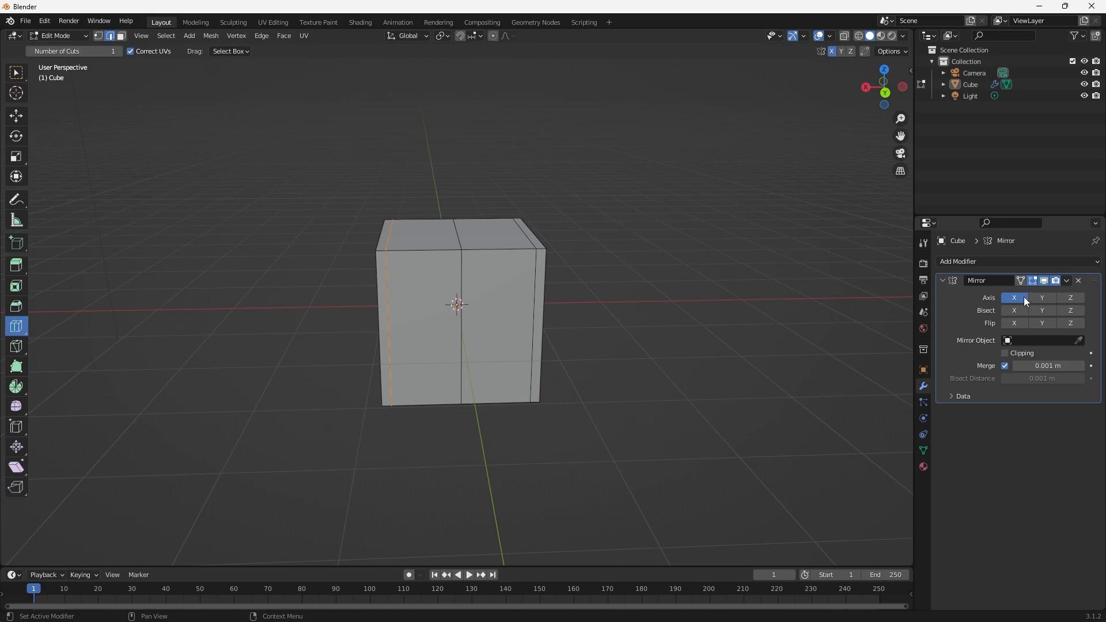
{"action": "mouse_move", "coordinate": [1001, 316]}
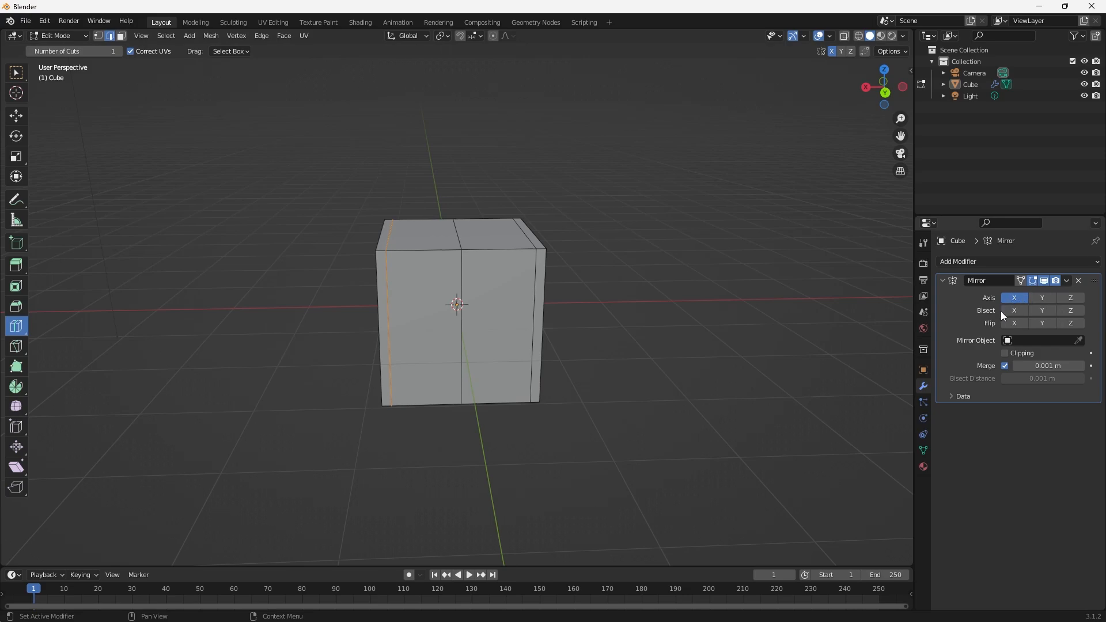
{"action": "left_click", "coordinate": [1014, 310]}
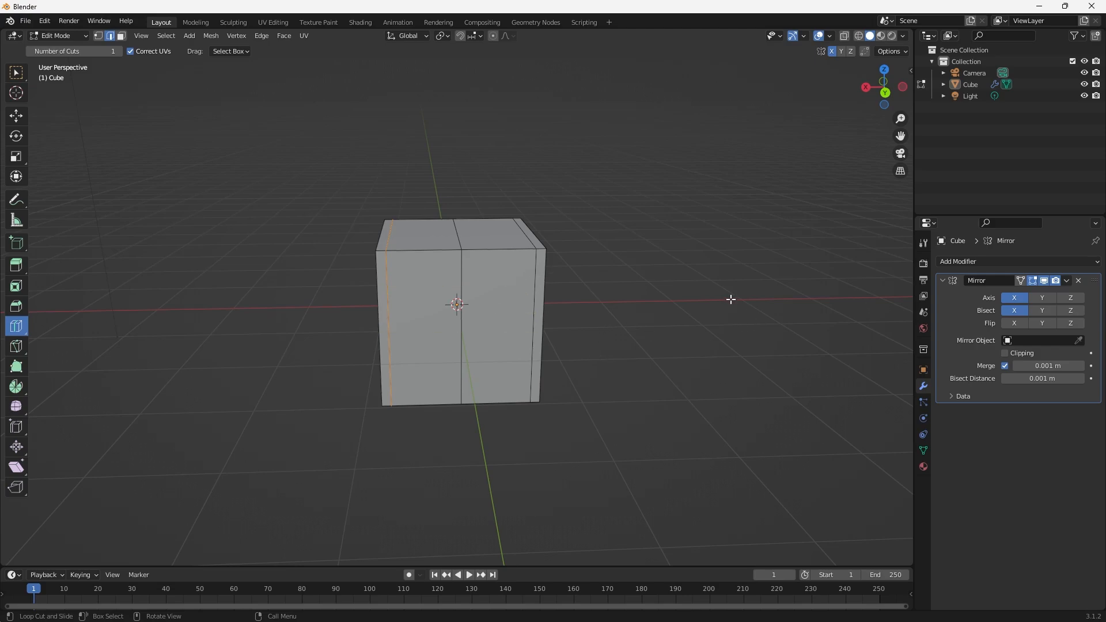
{"action": "mouse_move", "coordinate": [679, 283]}
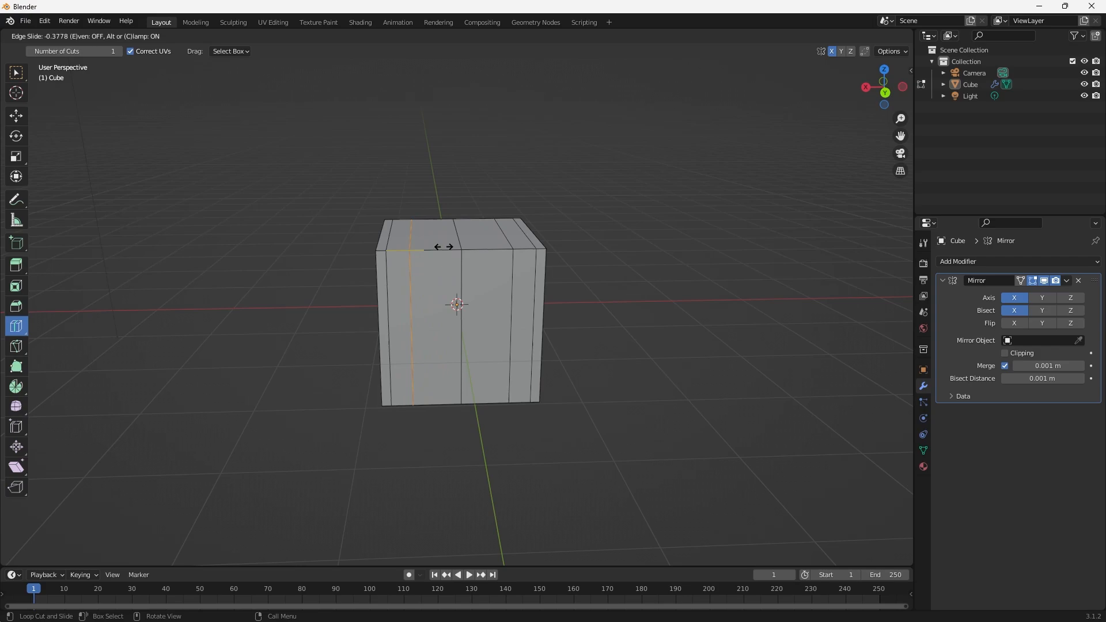
Place a new edge loop near the cube's side, mirrored onto the opposite side.
{"action": "left_click", "coordinate": [627, 259]}
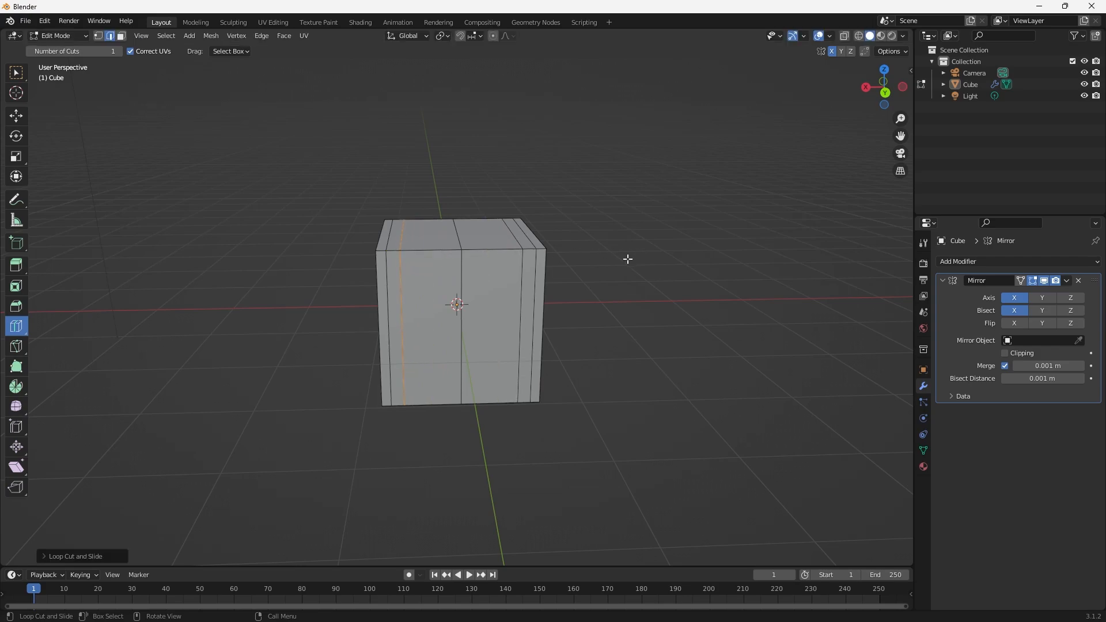
{"action": "mouse_move", "coordinate": [612, 280]}
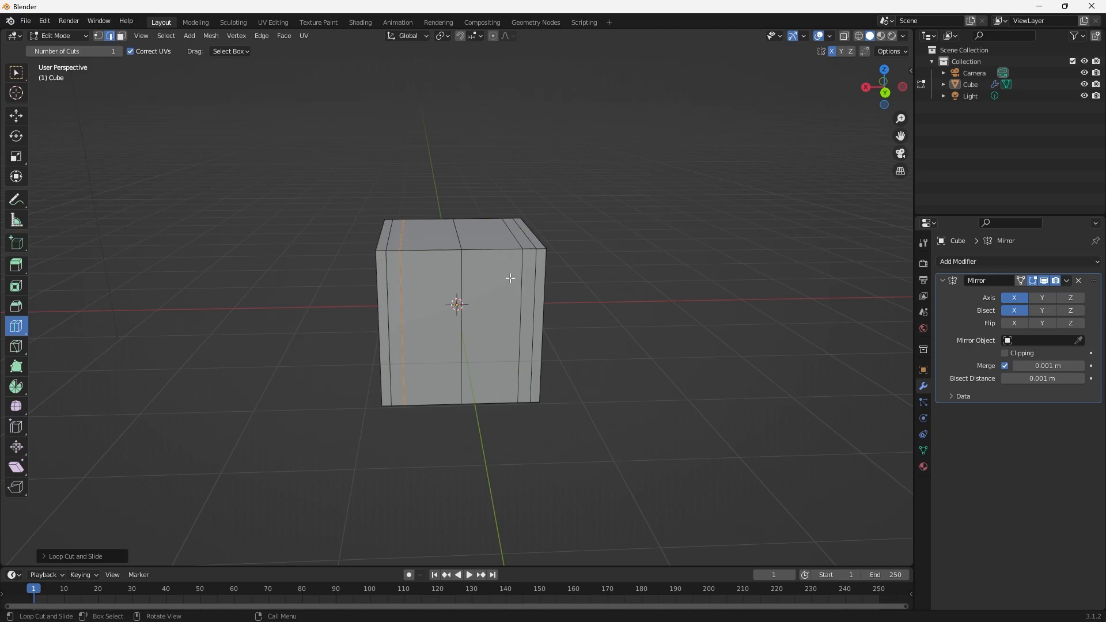
{"action": "mouse_move", "coordinate": [439, 279]}
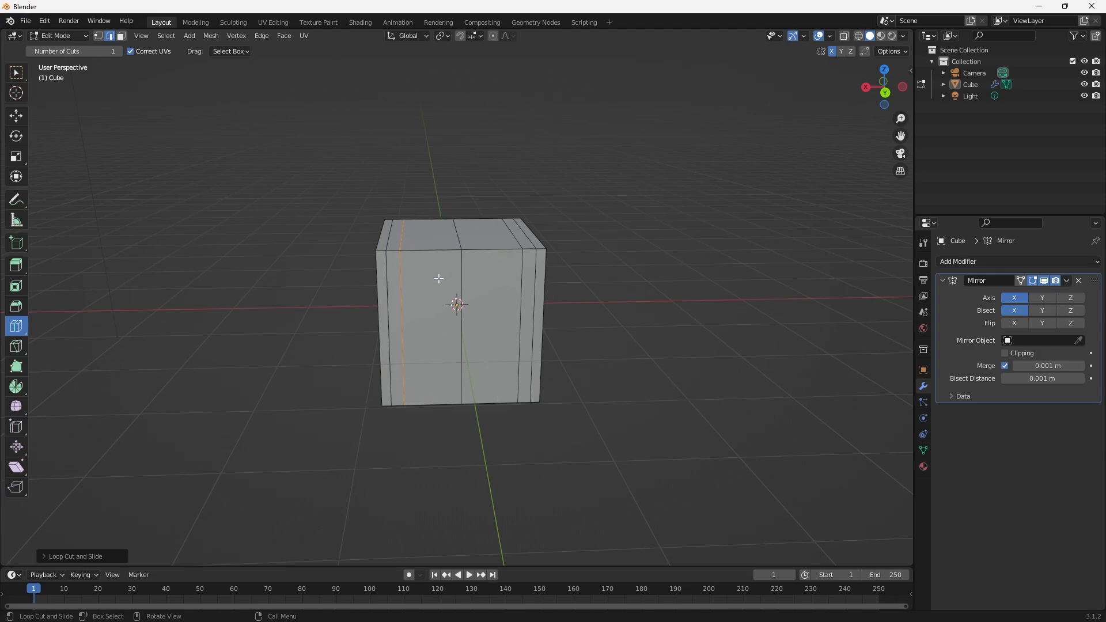
{"action": "left_click", "coordinate": [56, 36]}
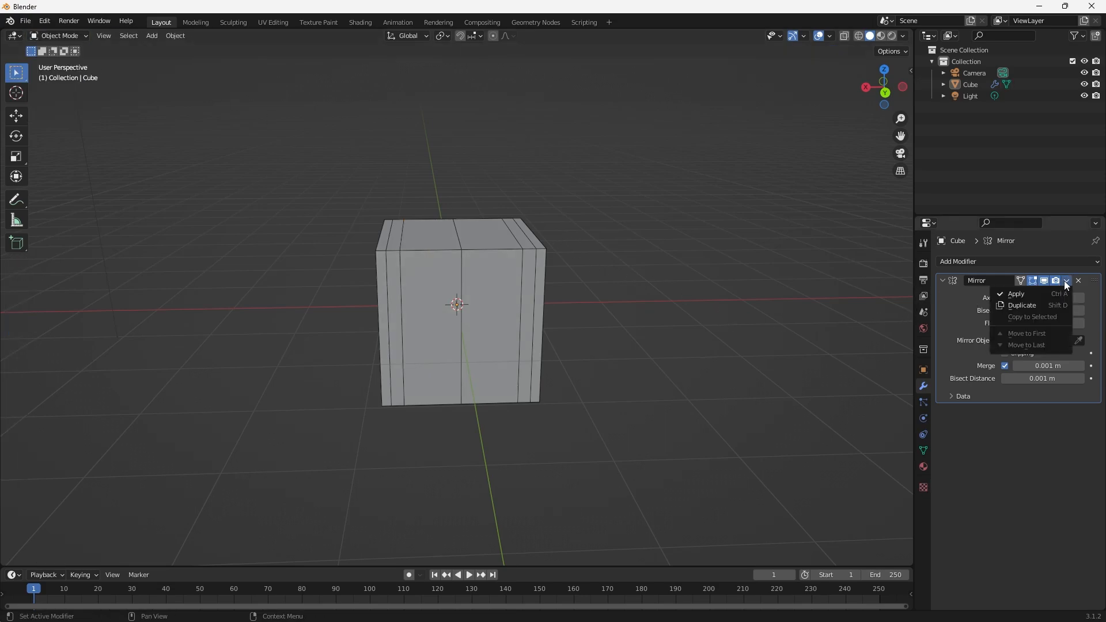
Apply the Mirror modifier so the mirrored loops become real geometry.
{"action": "left_click", "coordinate": [1015, 294]}
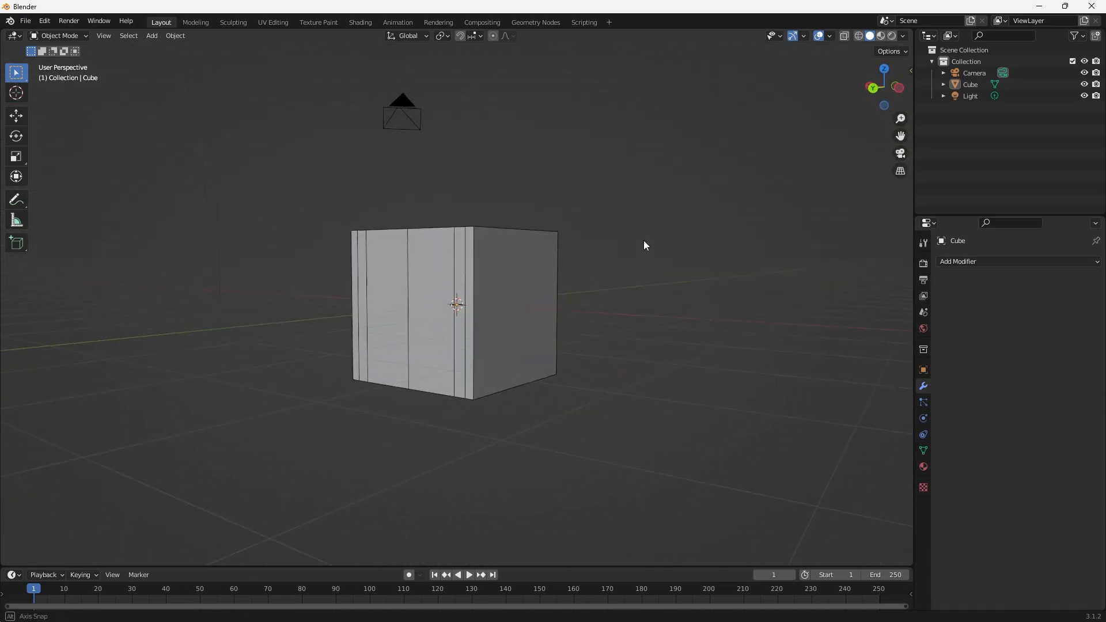
Orbit the view around the cube to reach its right end face.
{"action": "left_click_drag", "start_coordinate": [643, 244], "coordinate": [532, 282]}
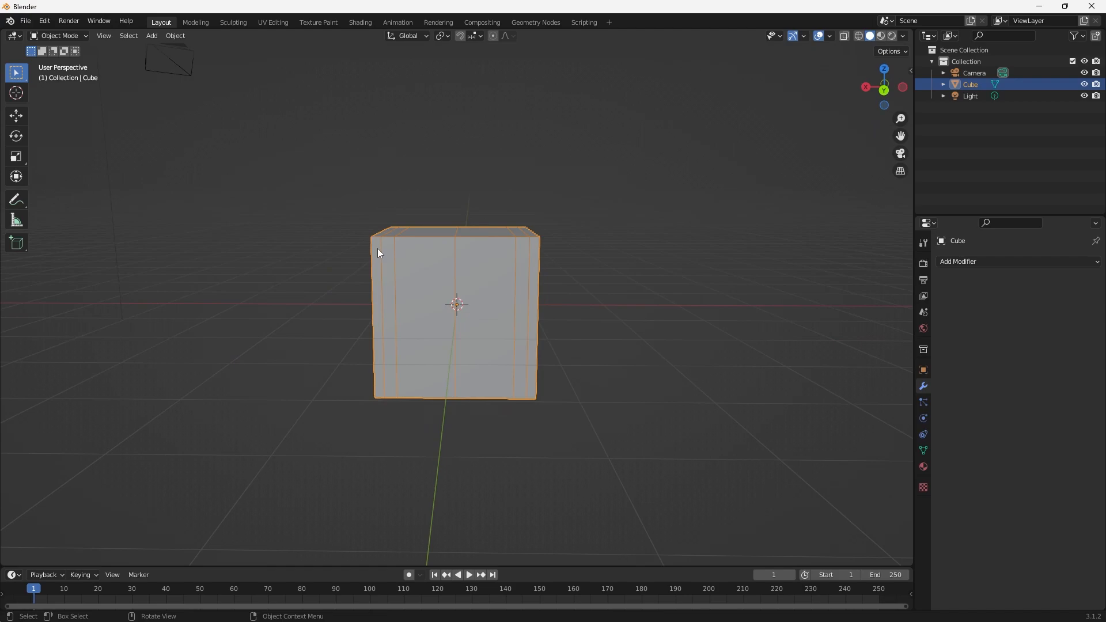
{"action": "mouse_move", "coordinate": [146, 66]}
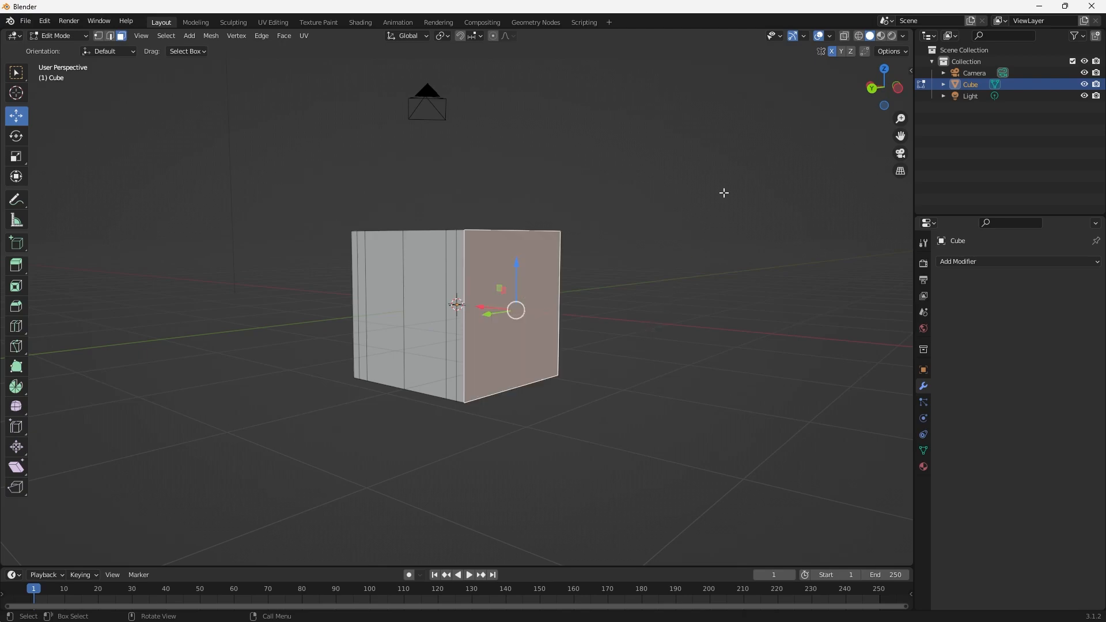
{"action": "mouse_move", "coordinate": [824, 61]}
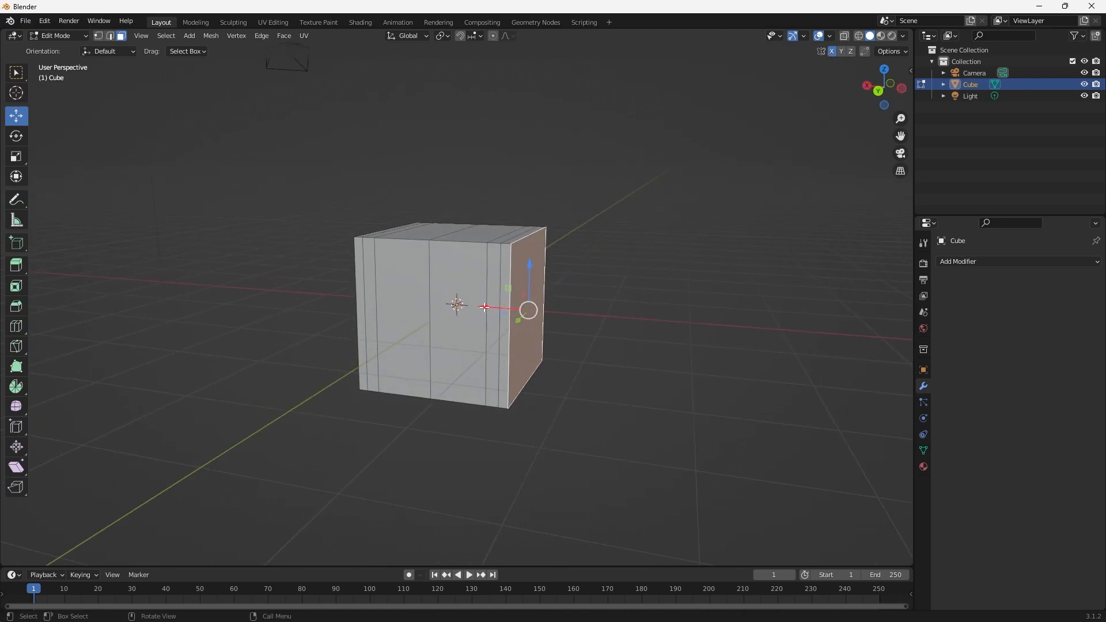
Pull the end face outward along X, then start scaling the end faces down to taper.
{"action": "left_click_drag", "start_coordinate": [525, 309], "coordinate": [699, 359]}
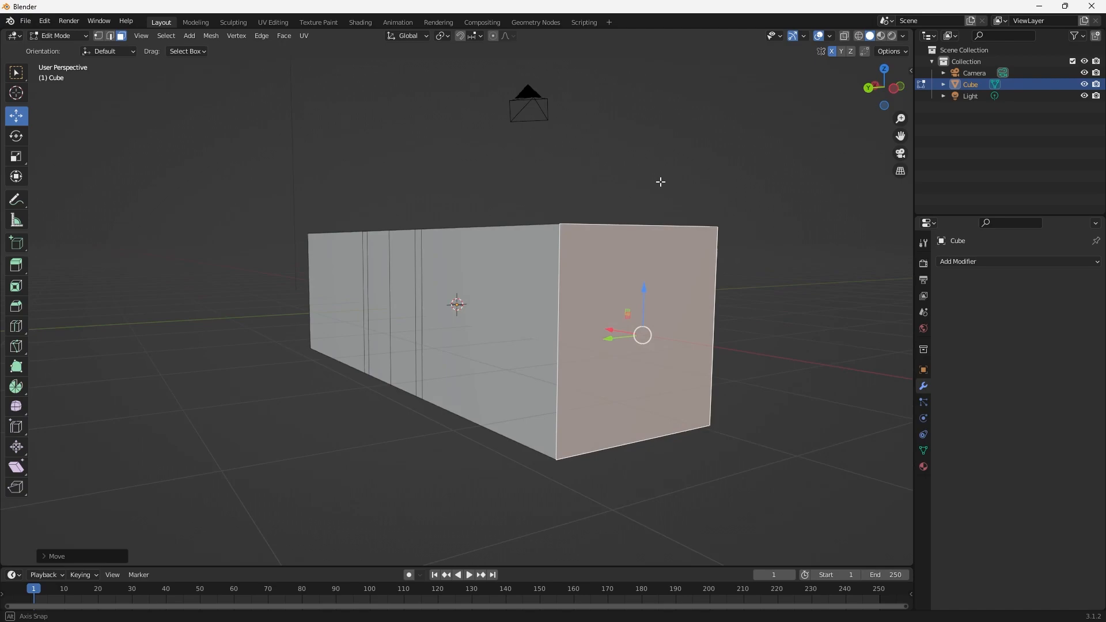
{"action": "left_click", "coordinate": [15, 155]}
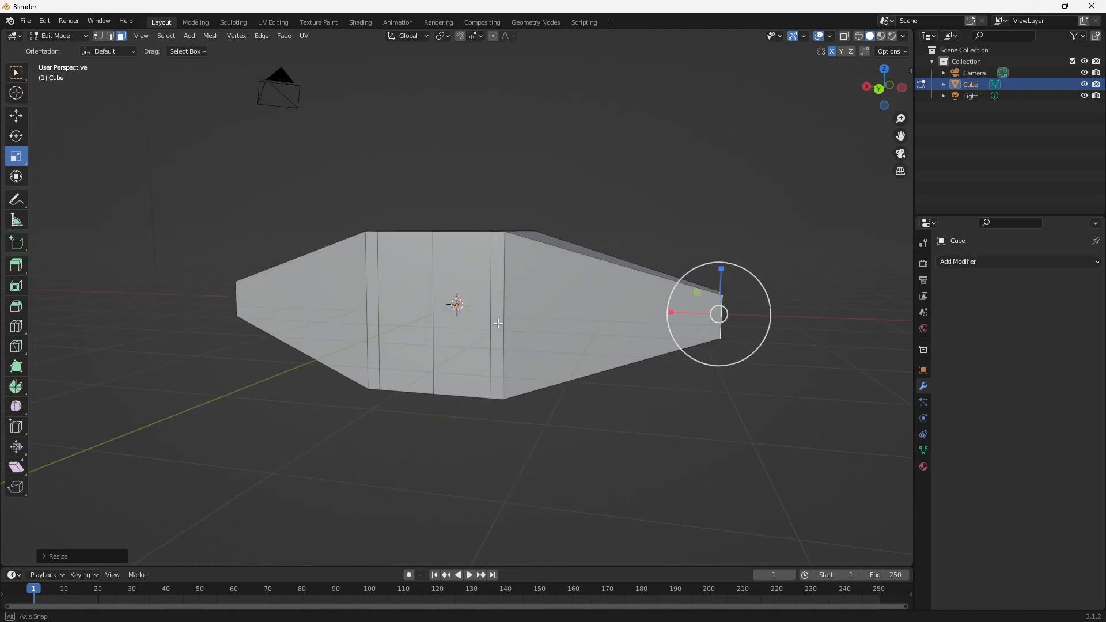
{"action": "left_click_drag", "start_coordinate": [494, 318], "coordinate": [502, 303]}
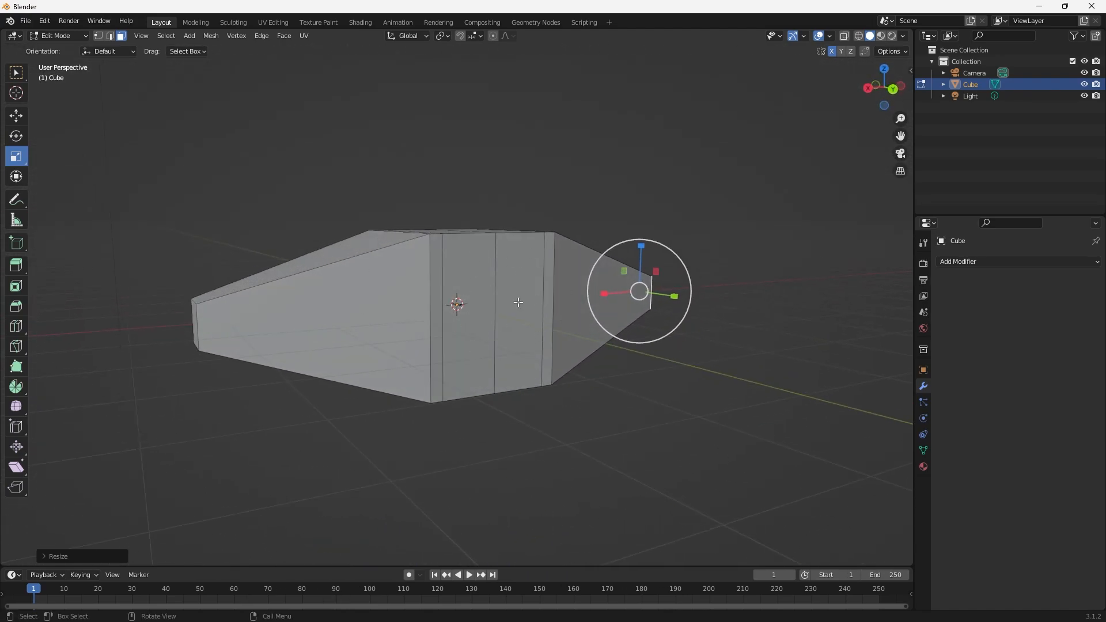
{"action": "mouse_move", "coordinate": [966, 281]}
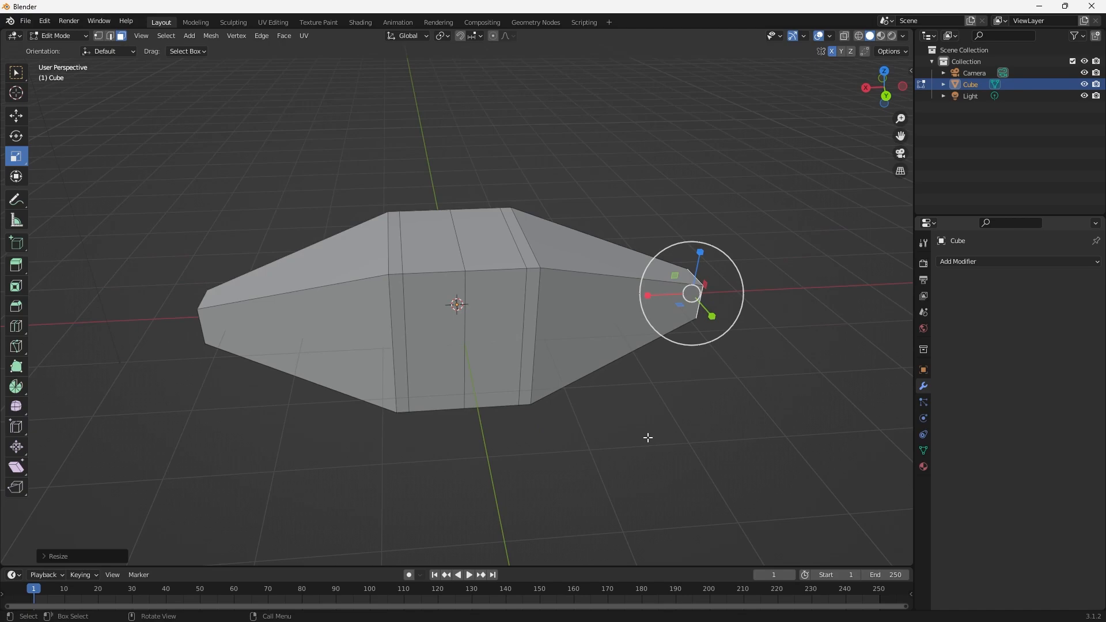
{"action": "mouse_move", "coordinate": [648, 430]}
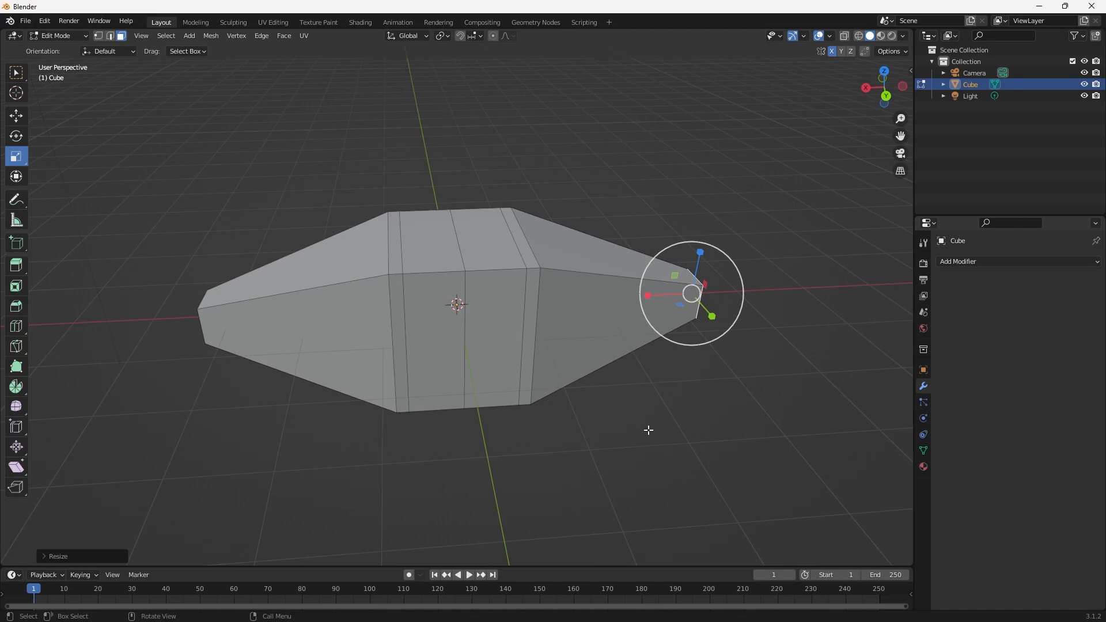